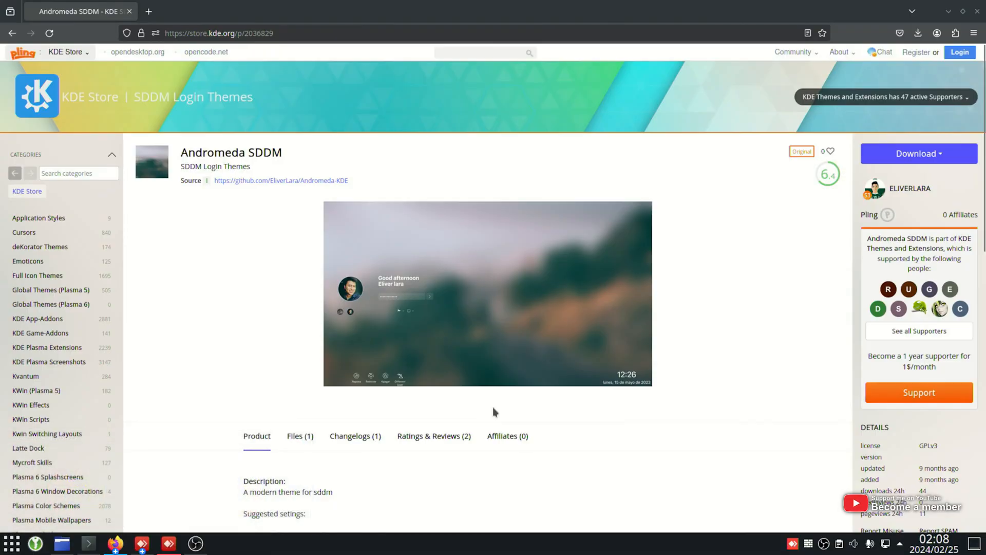
mouse_move(610, 421)
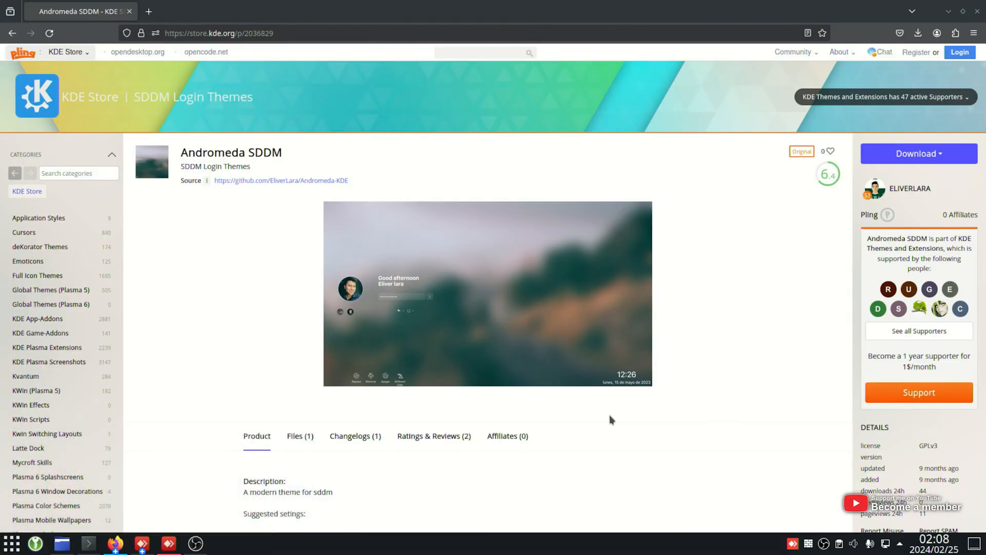
mouse_move(327, 174)
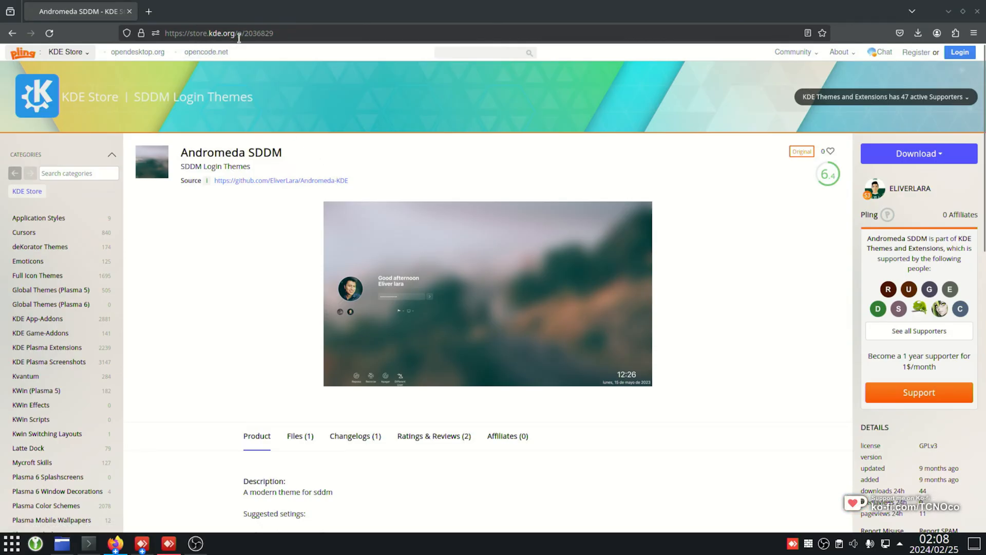
mouse_move(358, 151)
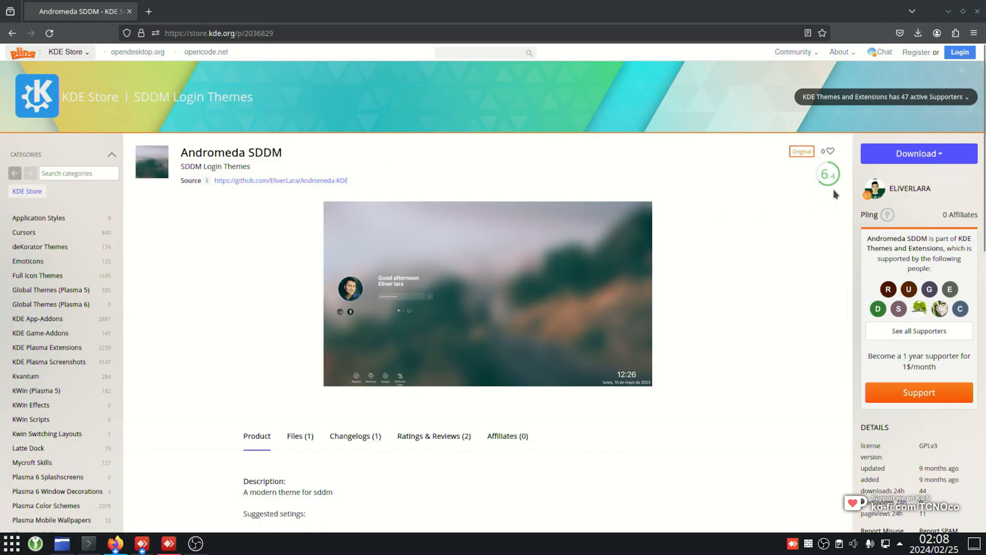
Step: Preview Andromeda.tar.xz in Ark, which holds an Andromeda folder of QML files and theme.conf
left_click(919, 153)
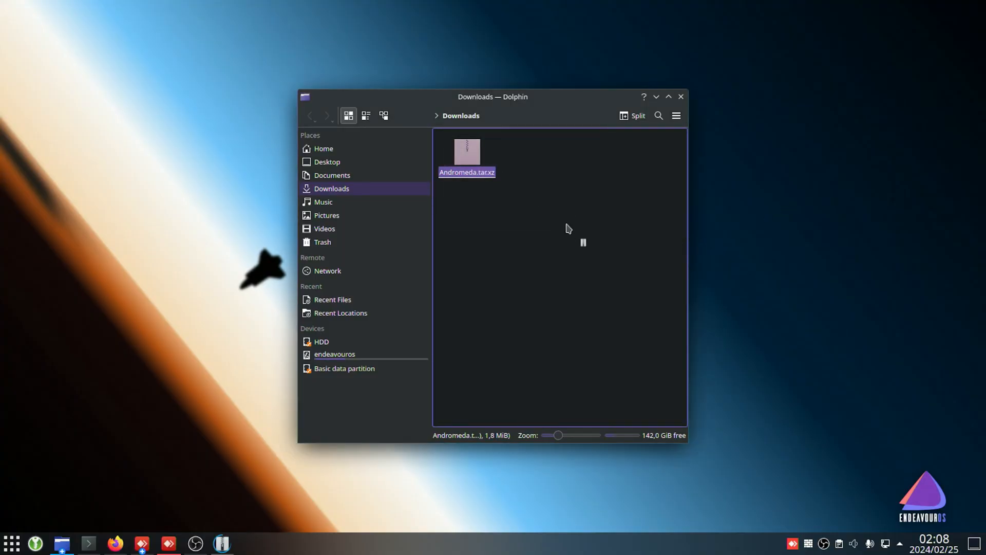
double_click(467, 152)
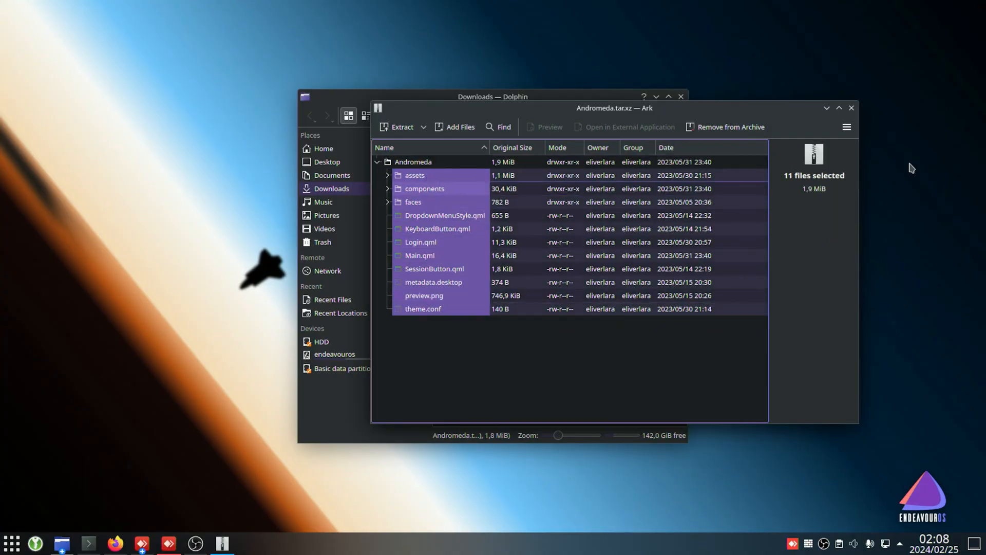
left_click(850, 107)
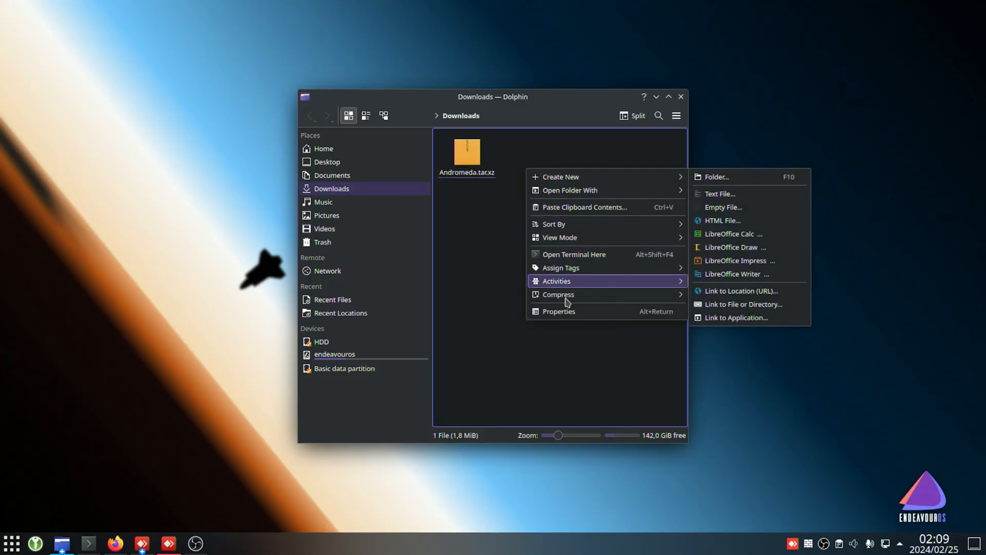
Step: Open a terminal in ~/Downloads and start typing tar xf Andromeda.tar.xz
left_click(575, 254)
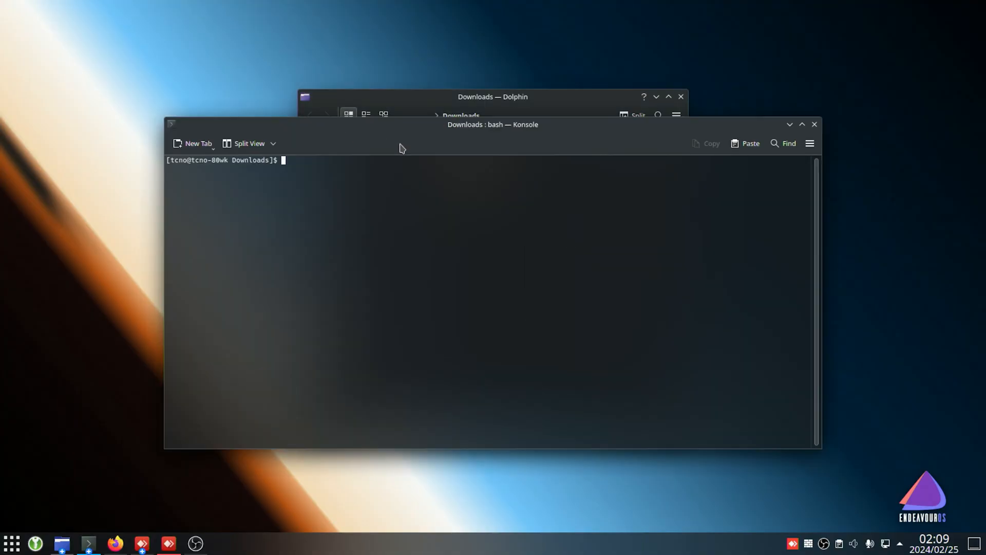
type("cd ~/Downloads")
type("ls")
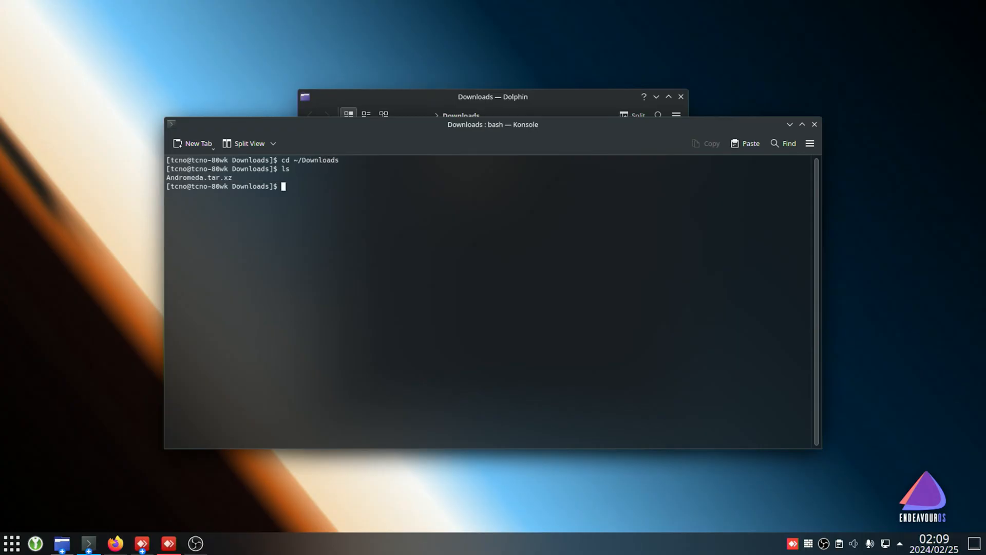
mouse_move(505, 178)
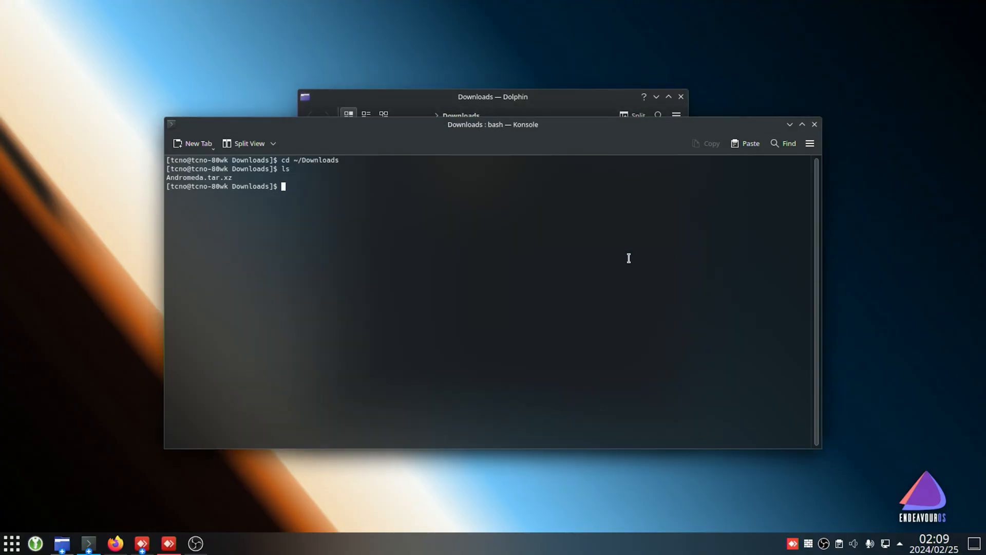
type("tar xf")
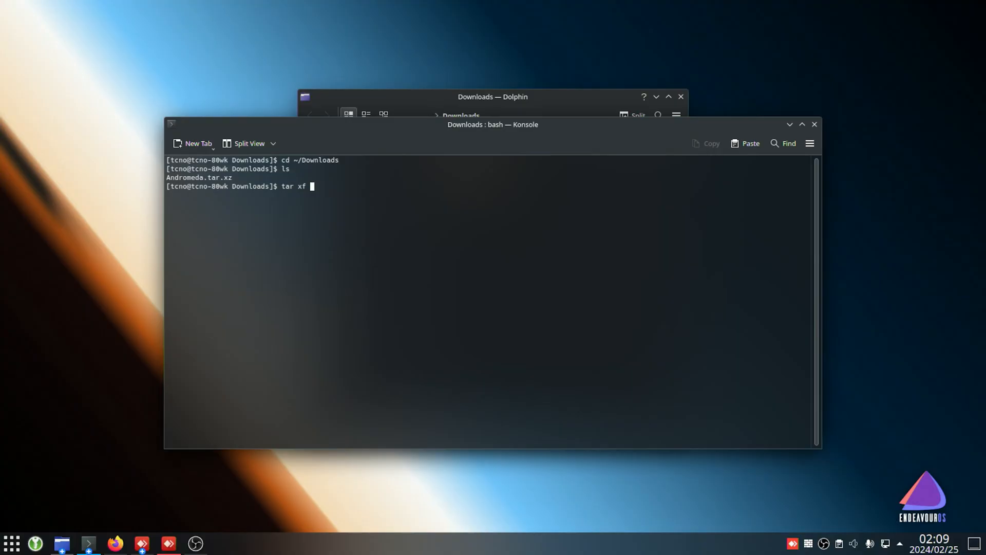
type("Andromeda.tar.xz")
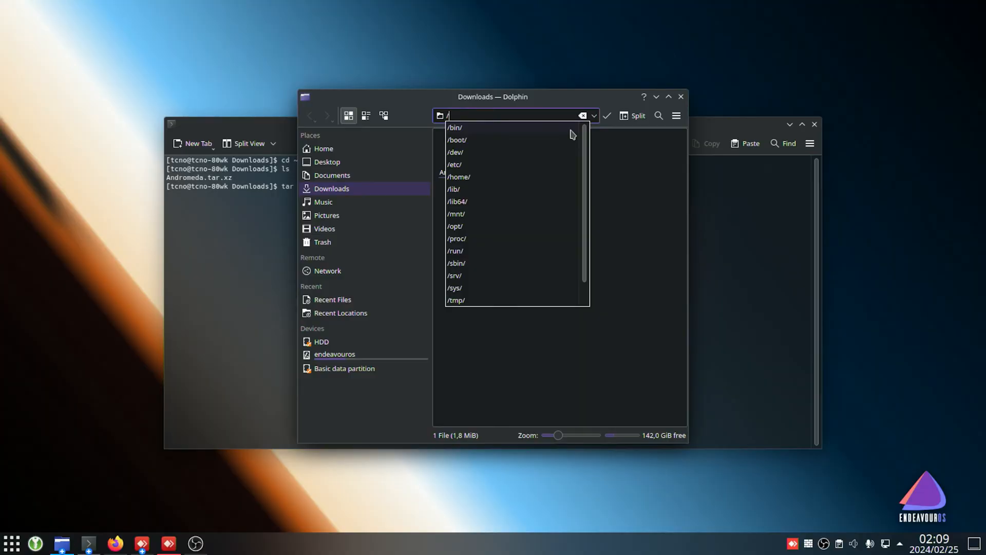
Step: Navigate Dolphin to /usr/share/sddm/themes, showing breeze, elarun, maldives and maya
type("/usr/shade/sddm/themes")
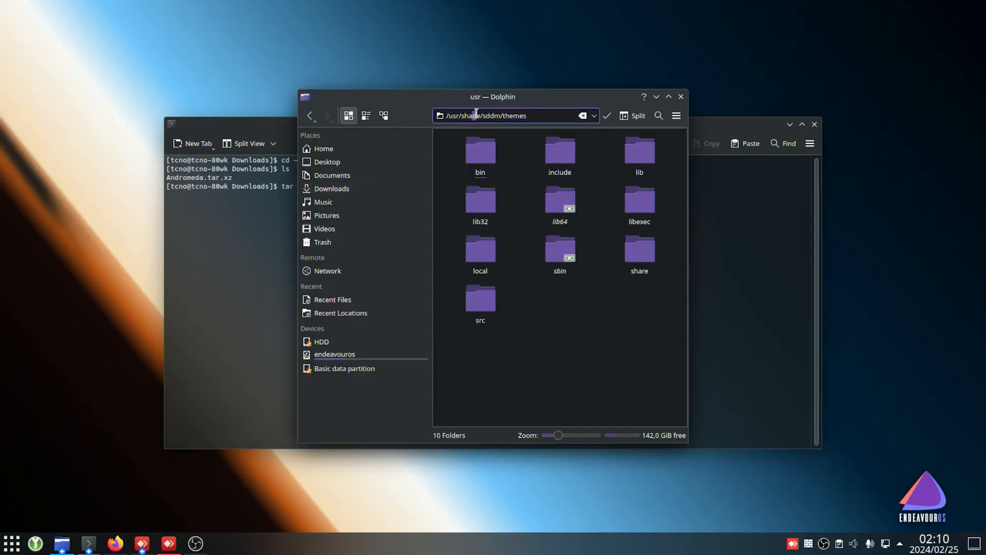
key("Return")
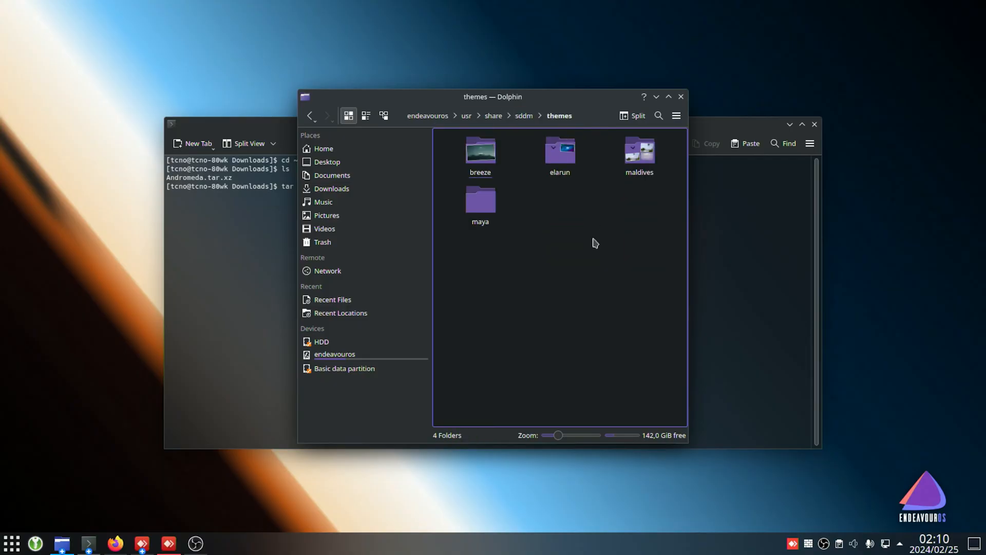
mouse_move(647, 243)
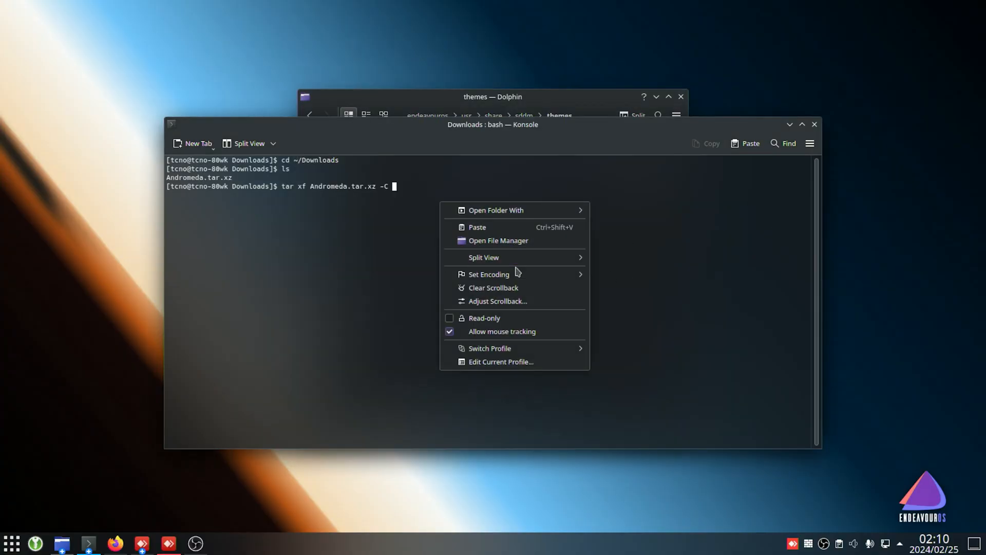
Step: Extract Andromeda into /usr/share/sddm/themes with sudo tar and confirm the folder in Dolphin
left_click(477, 227)
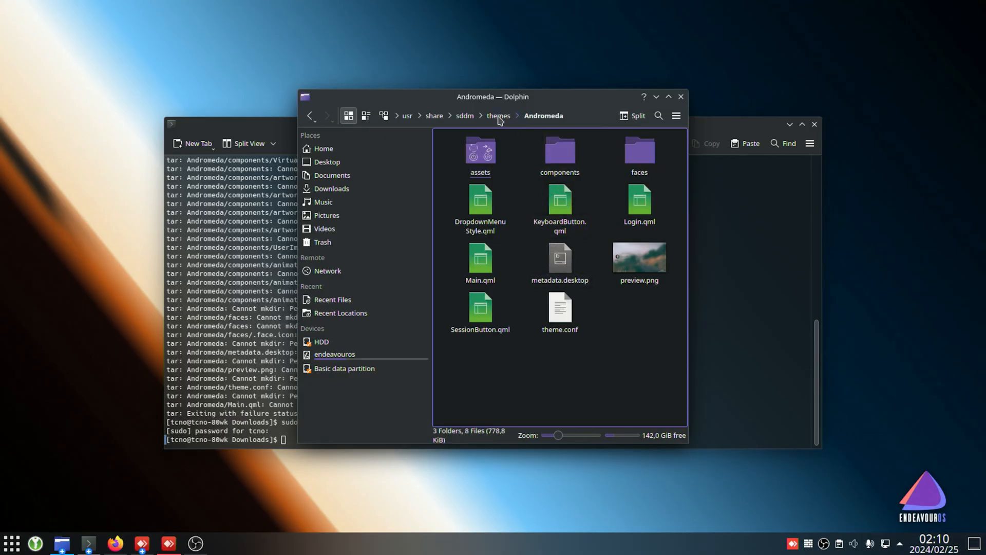
left_click(497, 115)
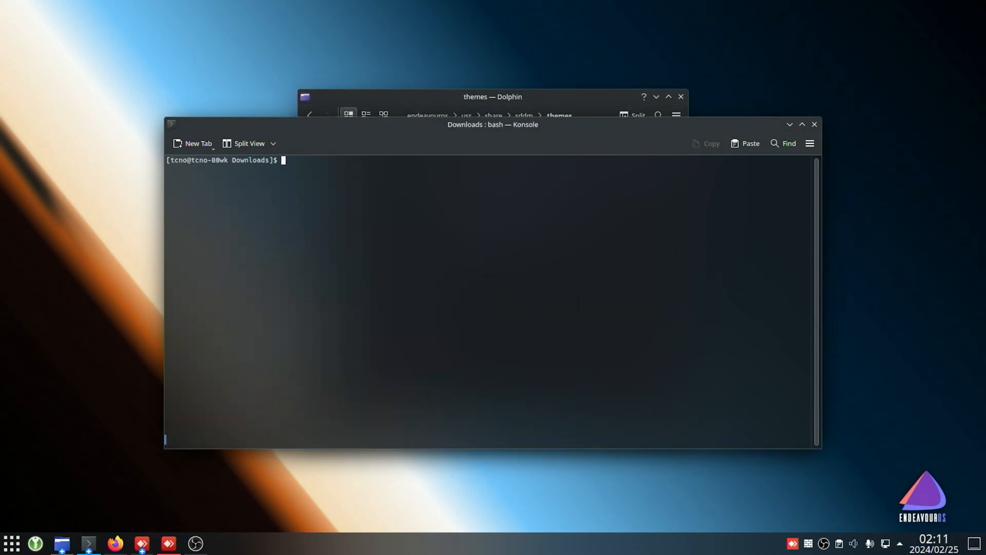
Step: Type an sddm-greeter --test-mode --theme command to preview the login theme
type("sddm-gree")
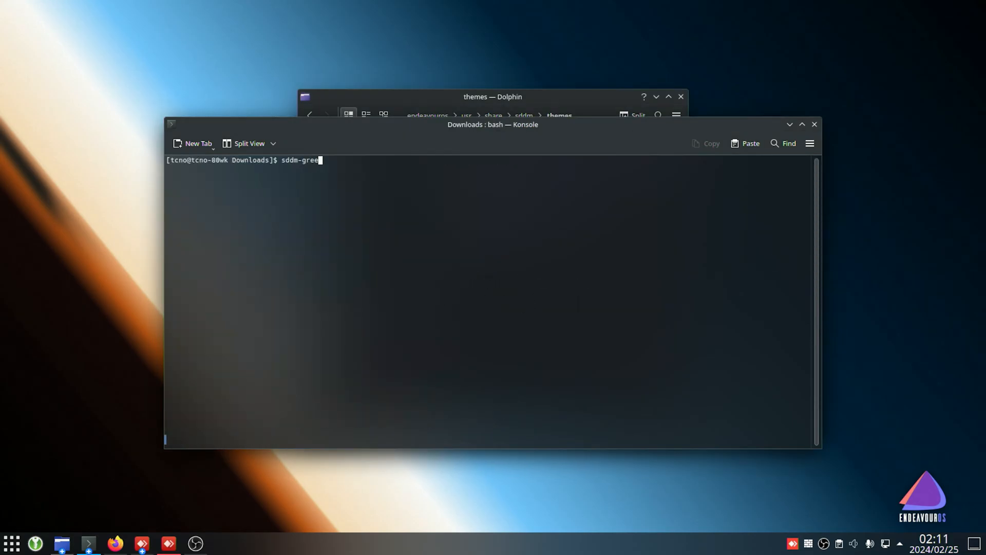
type("ter --test-")
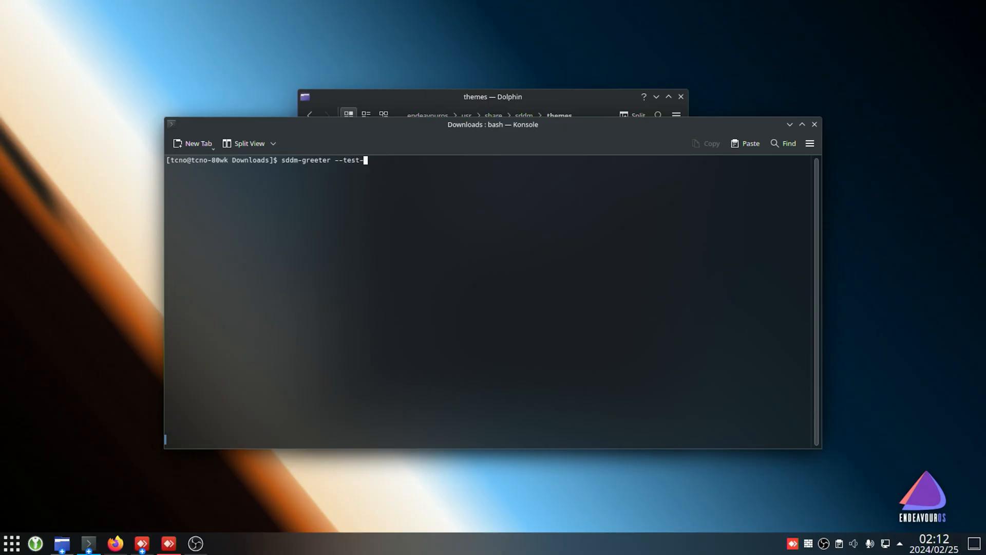
type("mode")
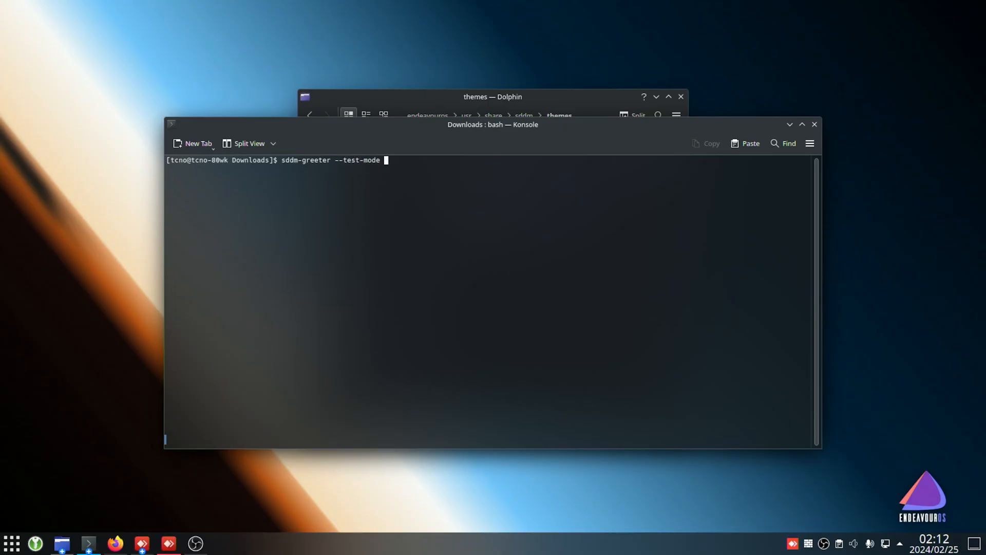
type("--theme")
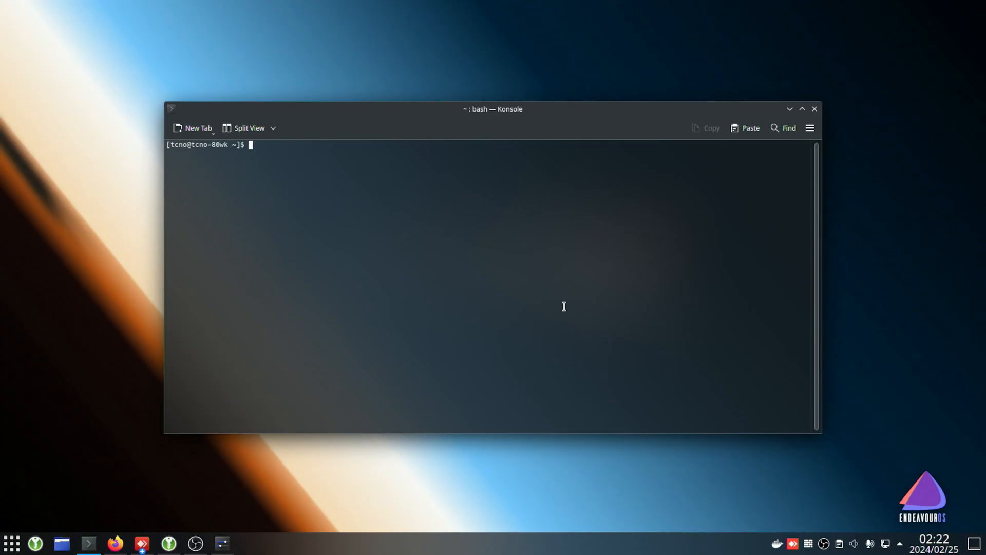
left_click(11, 543)
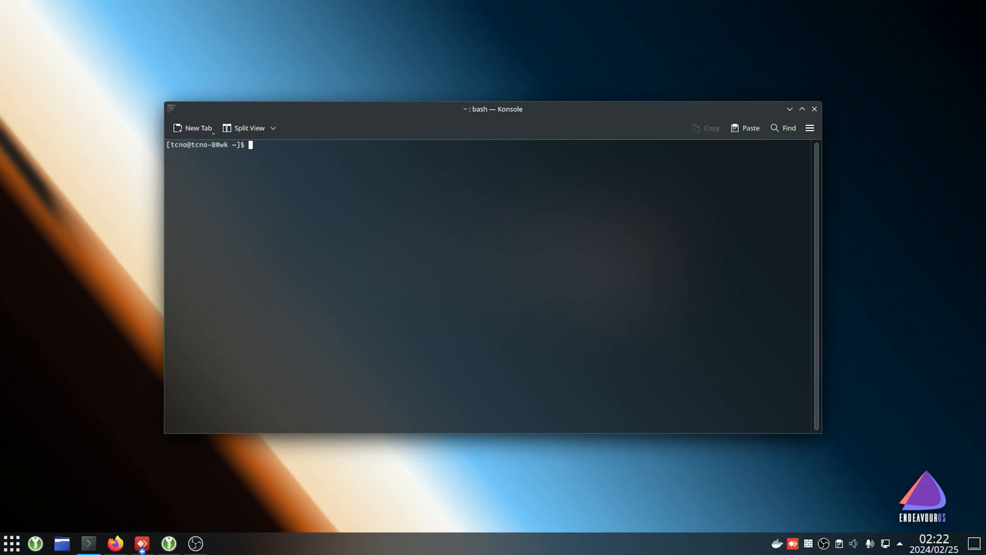
Step: Check Current=Andromeda in kde_settings.conf via sudo nano, then list /etc/sddm.conf.d/
type("sudo nano /etc/sddm.conf.d/kde_settings.conf")
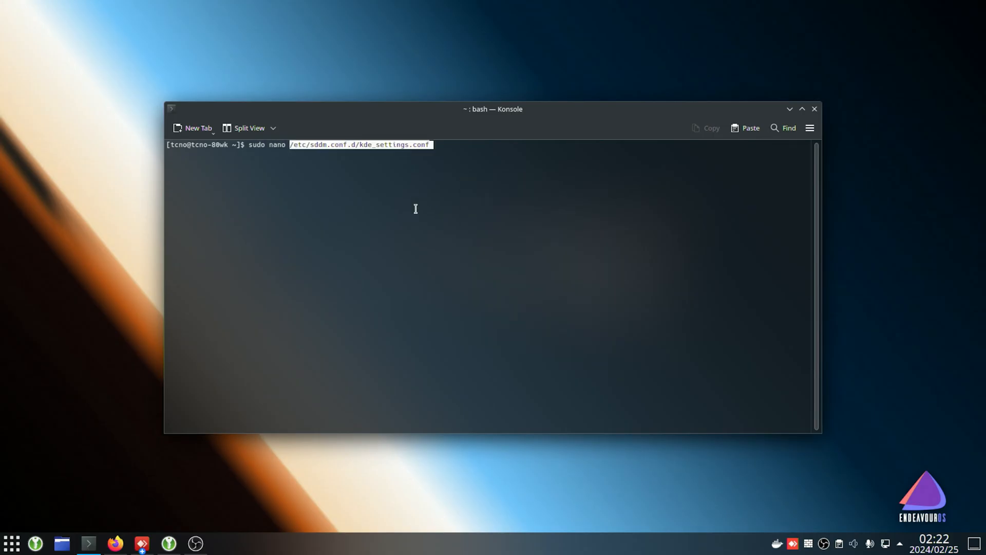
mouse_move(351, 151)
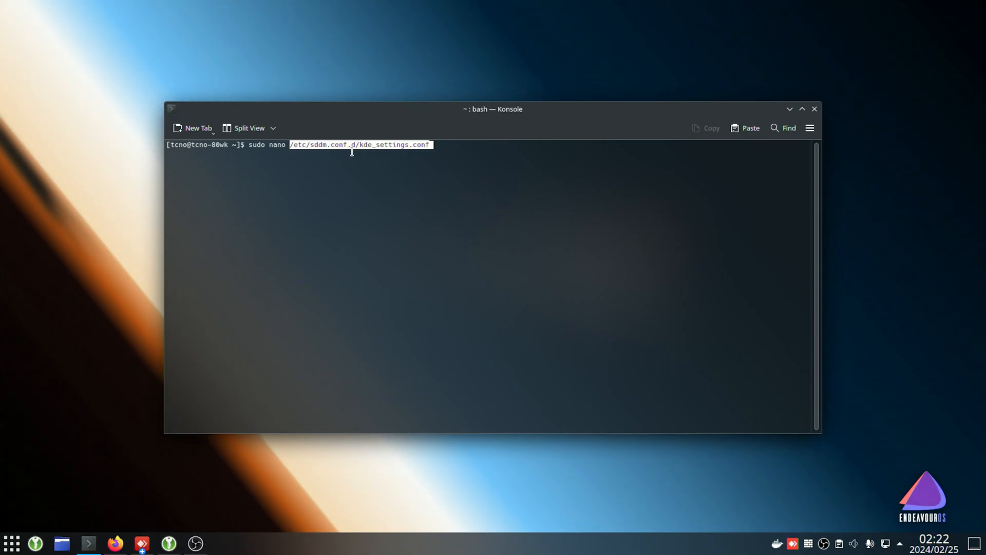
mouse_move(546, 188)
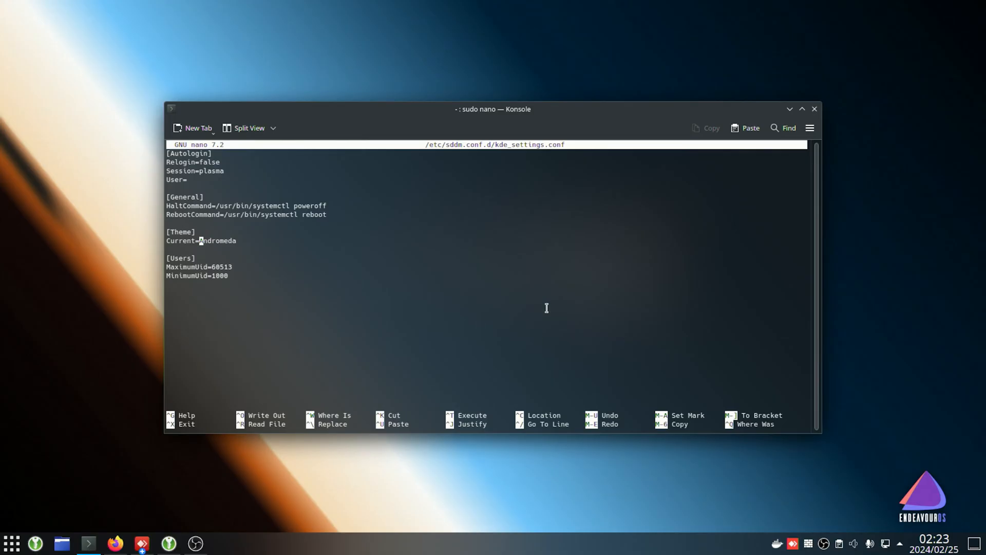
mouse_move(515, 279)
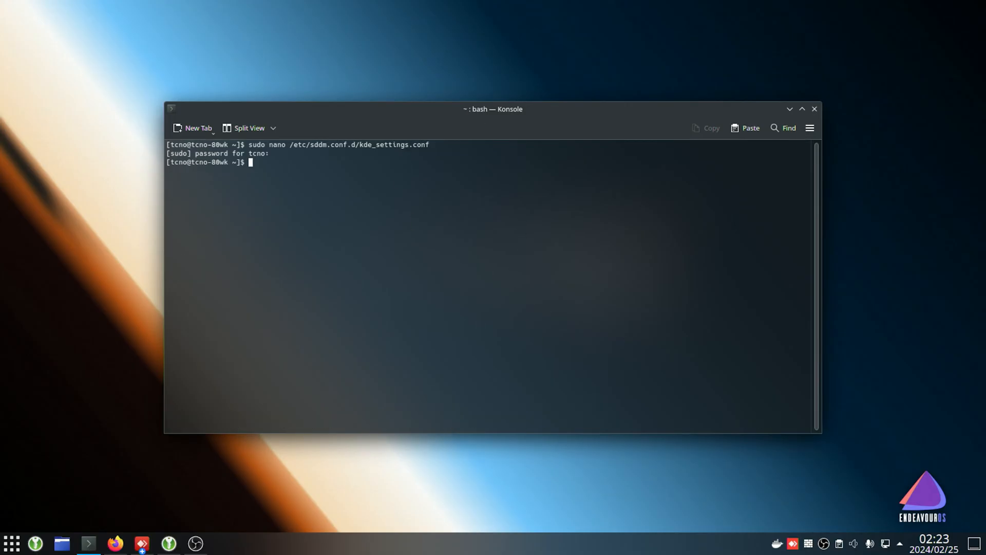
type("ls /etc/sddm.conf.d/")
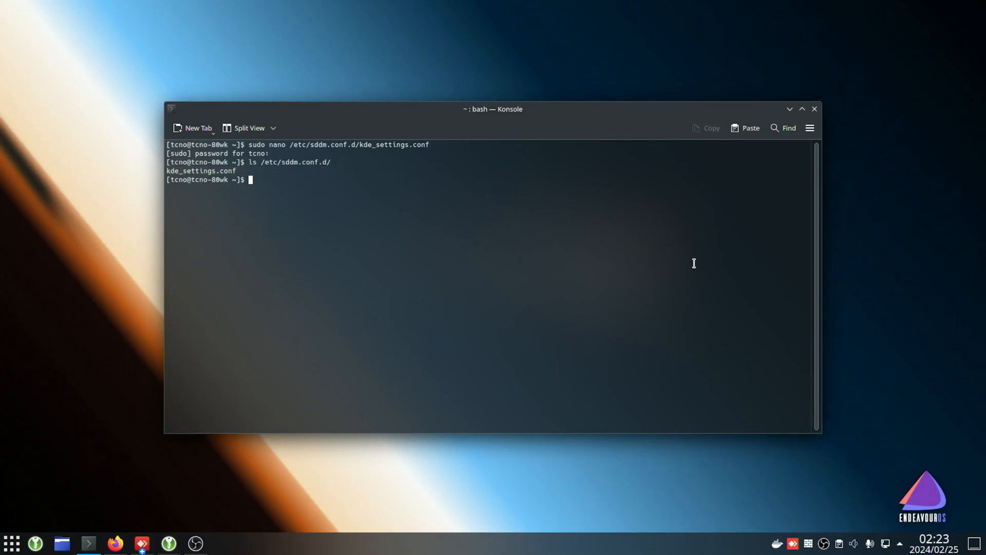
mouse_move(975, 370)
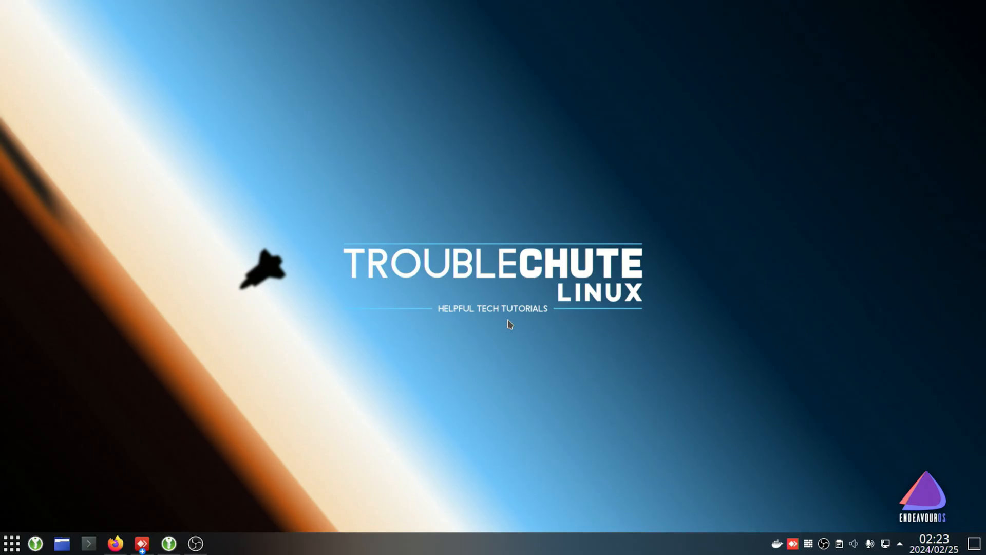
mouse_move(286, 437)
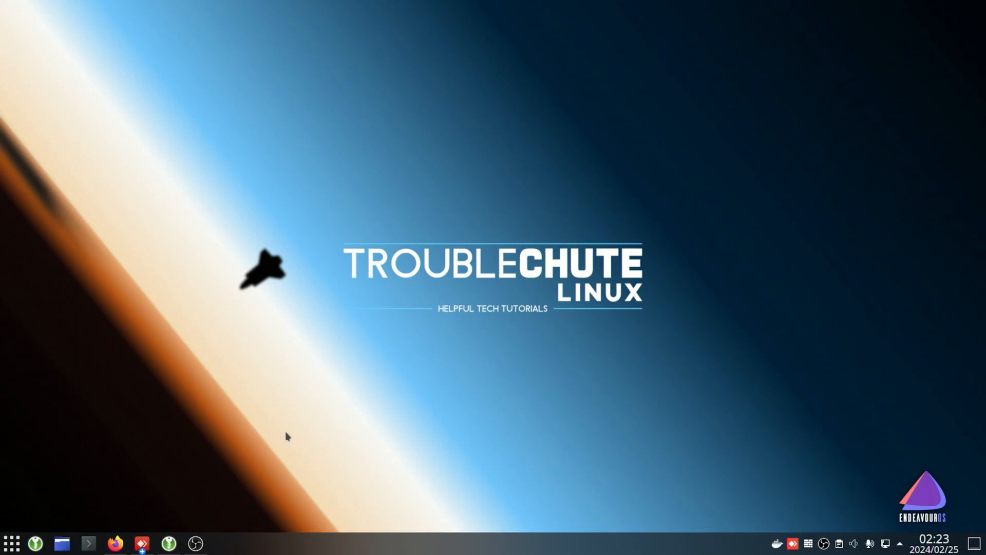
mouse_move(42, 484)
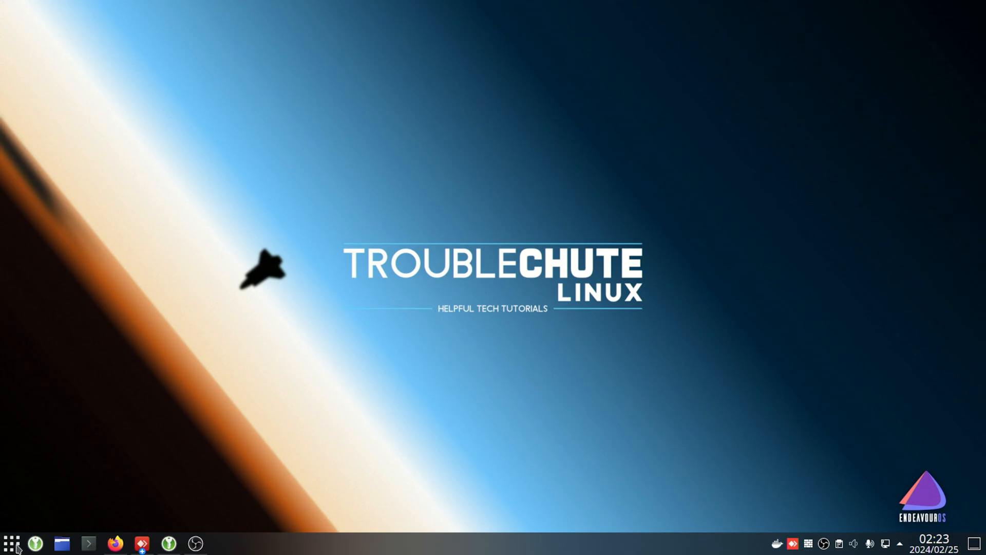
left_click(12, 544)
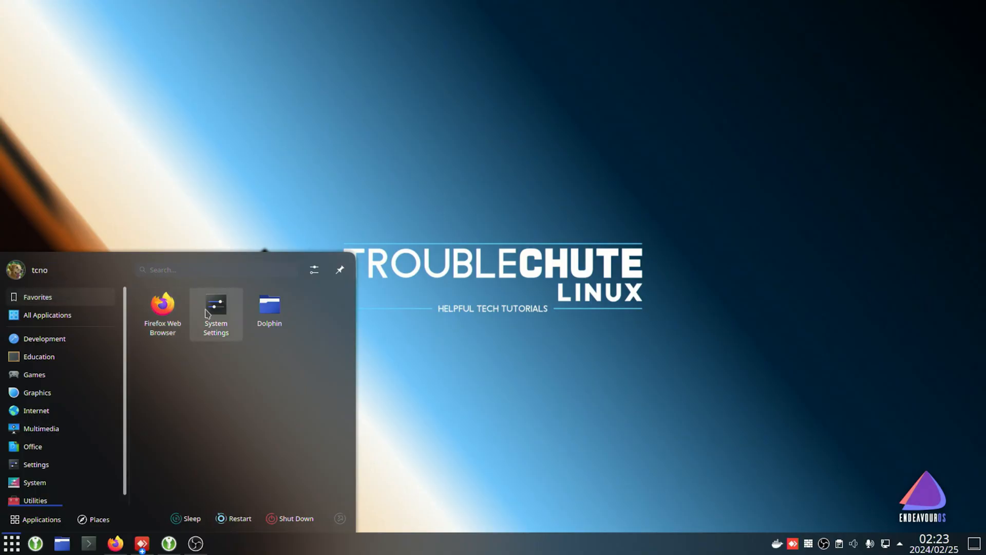
left_click(215, 313)
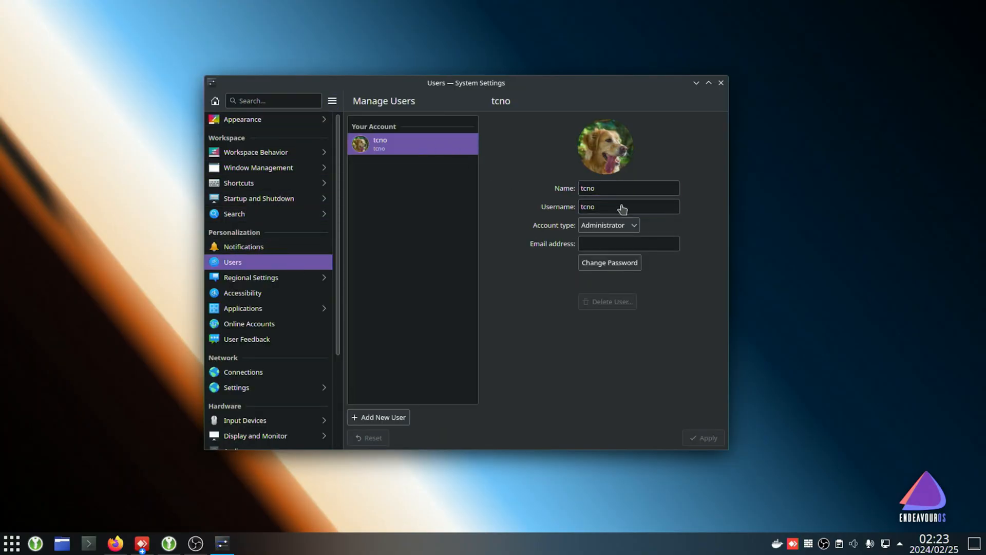
left_click(603, 148)
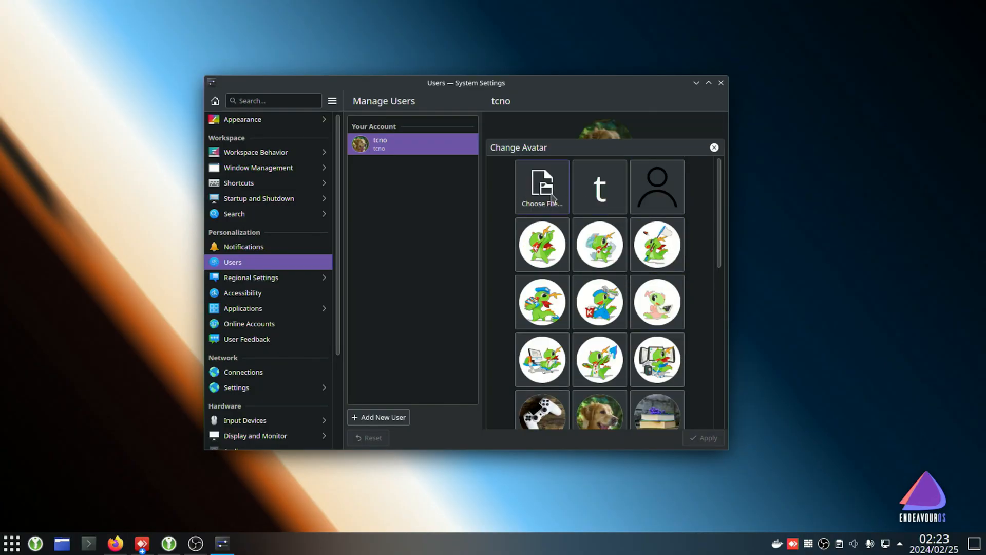
mouse_move(548, 199)
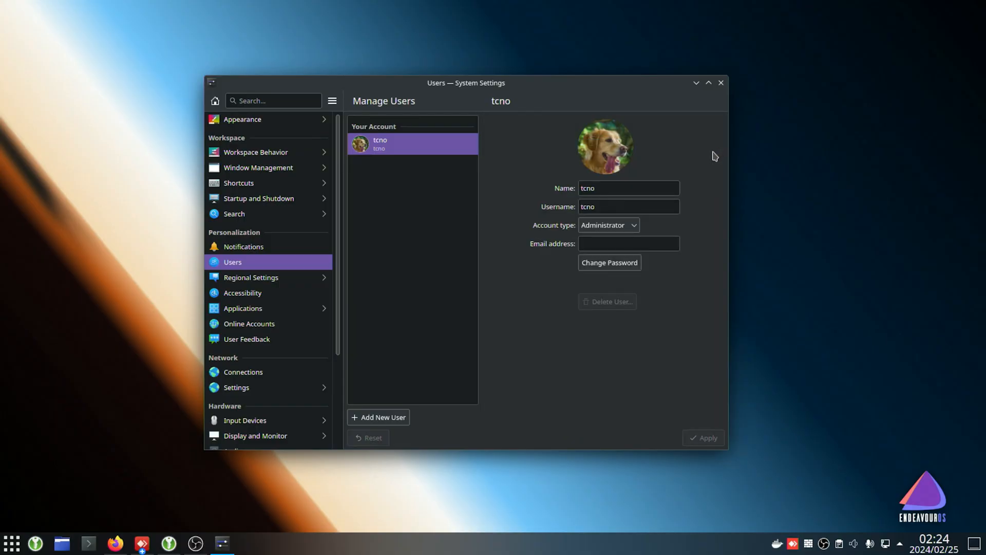
left_click(720, 82)
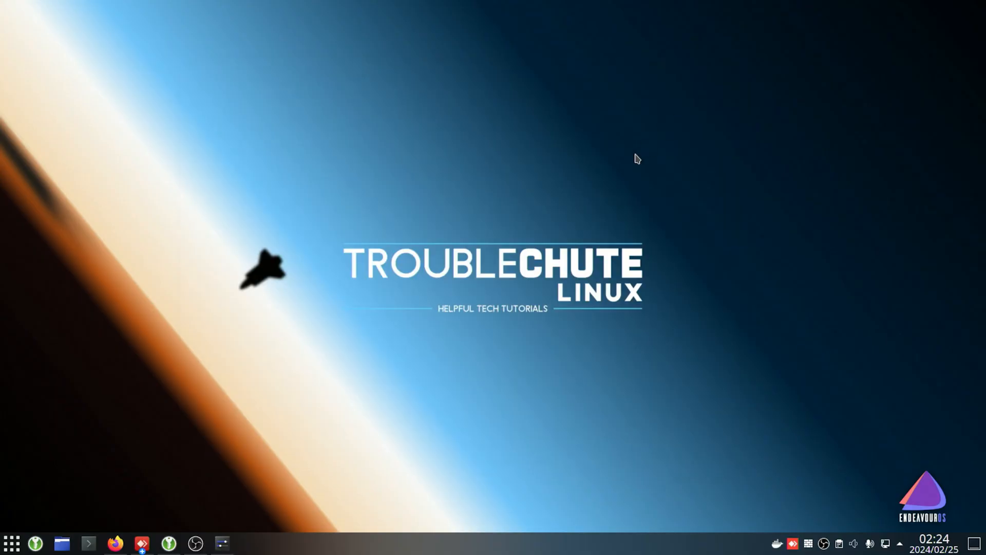
Step: Show /var/lib/AccountsService/icons in Dolphin and open a terminal in Downloads
left_click(62, 543)
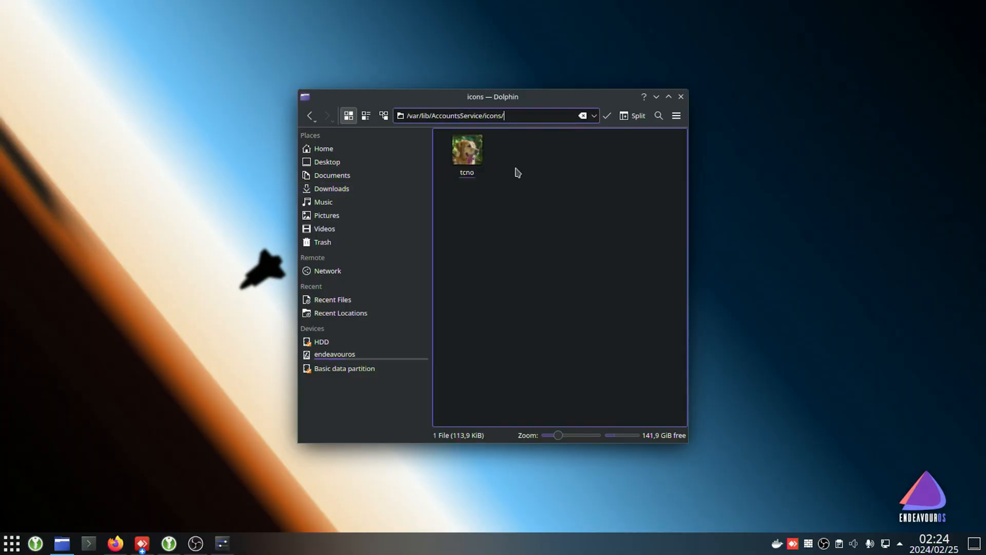
mouse_move(479, 345)
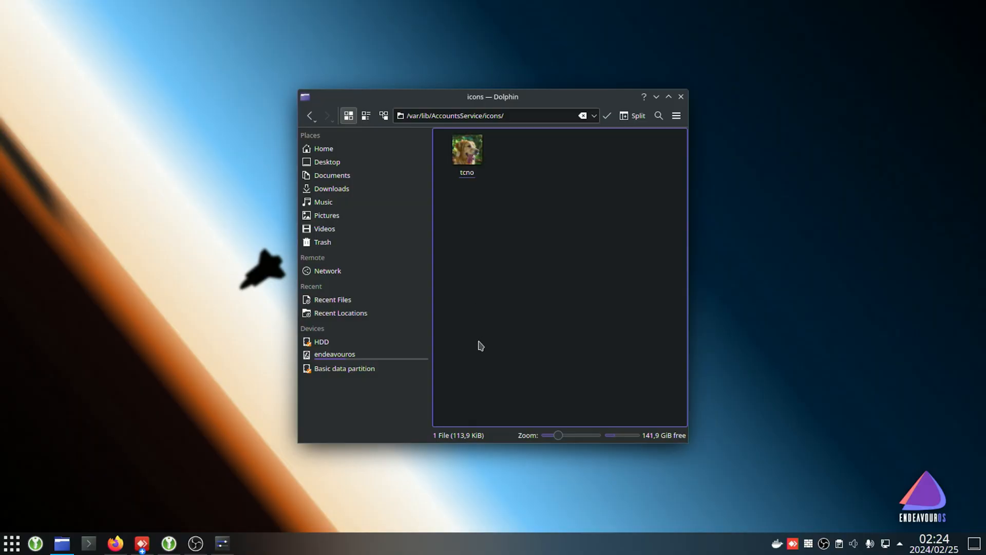
mouse_move(936, 351)
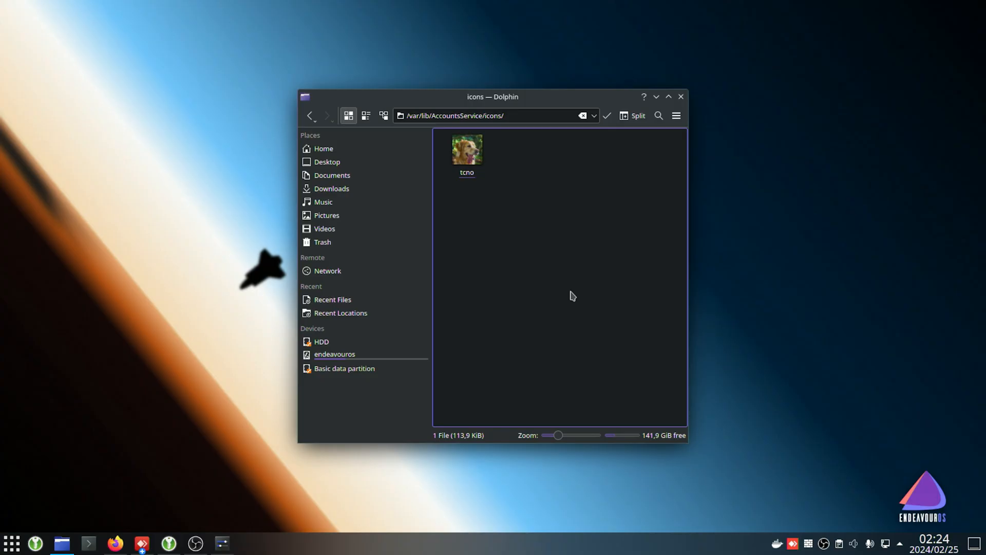
mouse_move(549, 336)
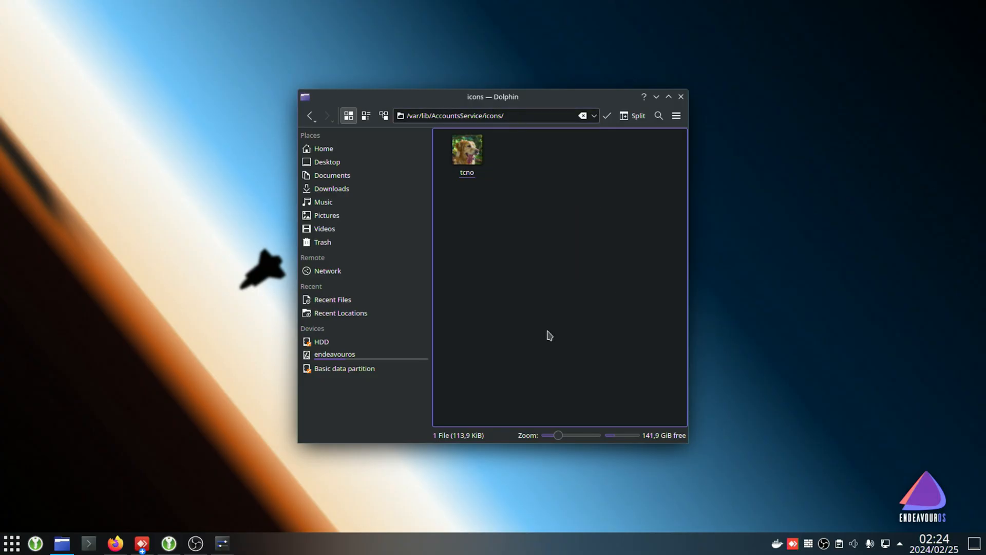
mouse_move(636, 283)
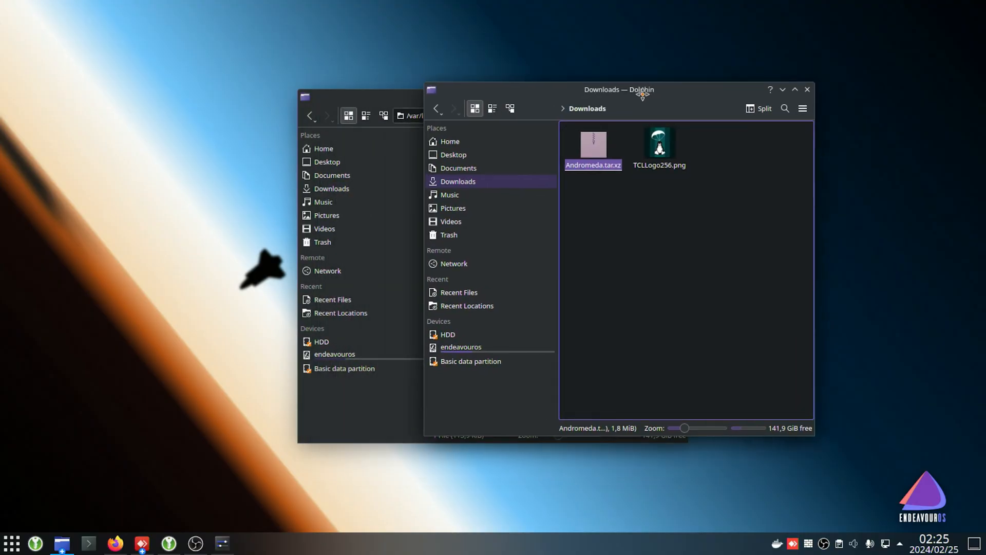
right_click(718, 228)
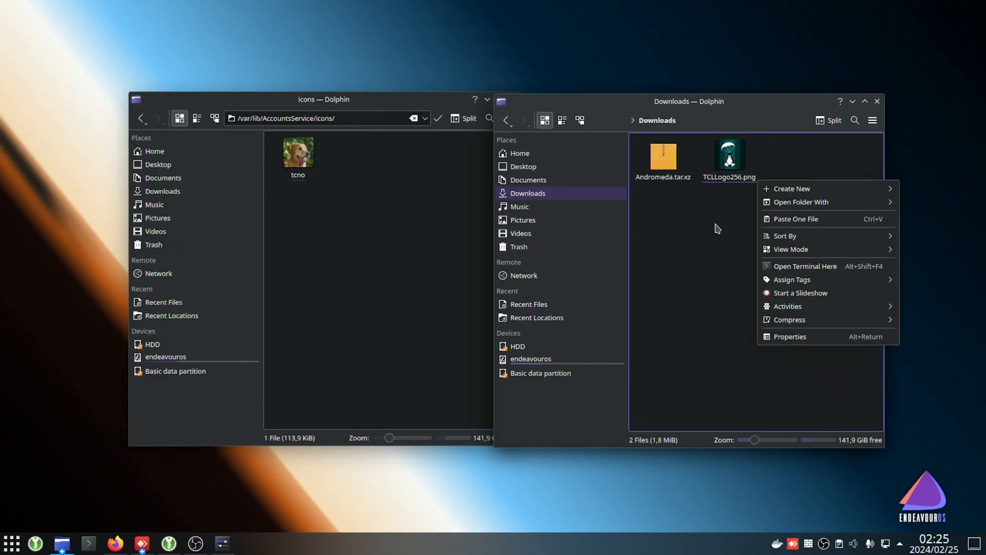
left_click(805, 266)
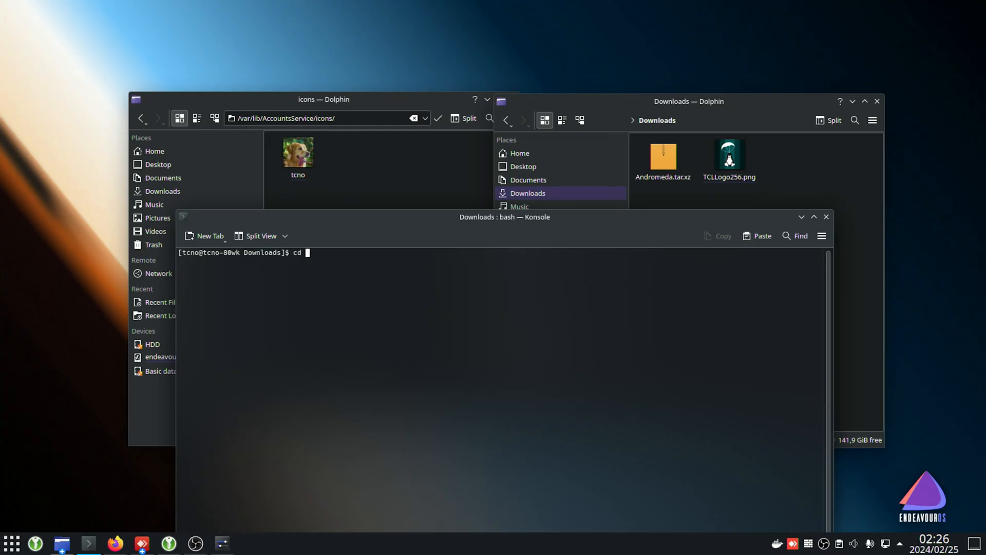
Step: Copy TCLLogo256.png over /var/lib/AccountsService/icons/tcno with sudo, then close the windows
type("cp ./")
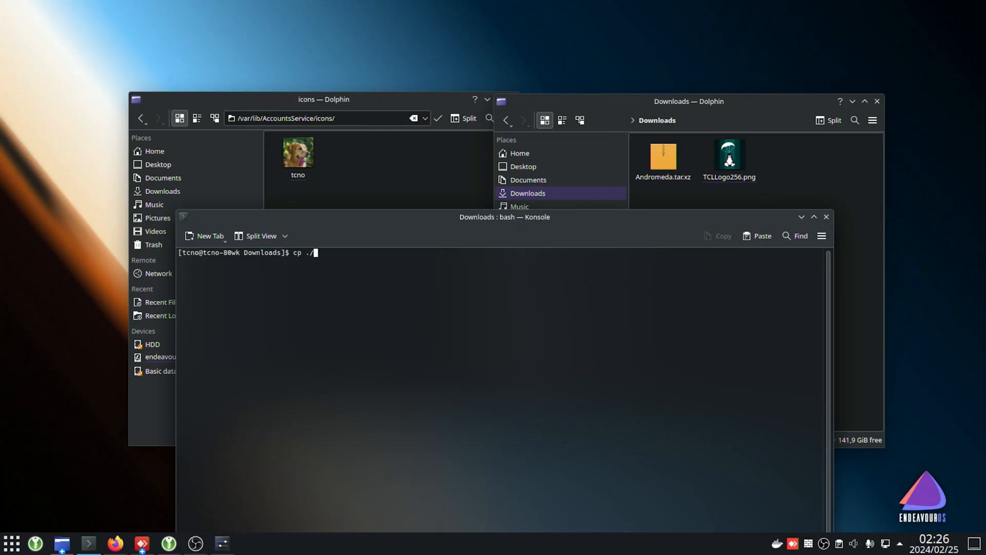
type("TCLLogo256.png")
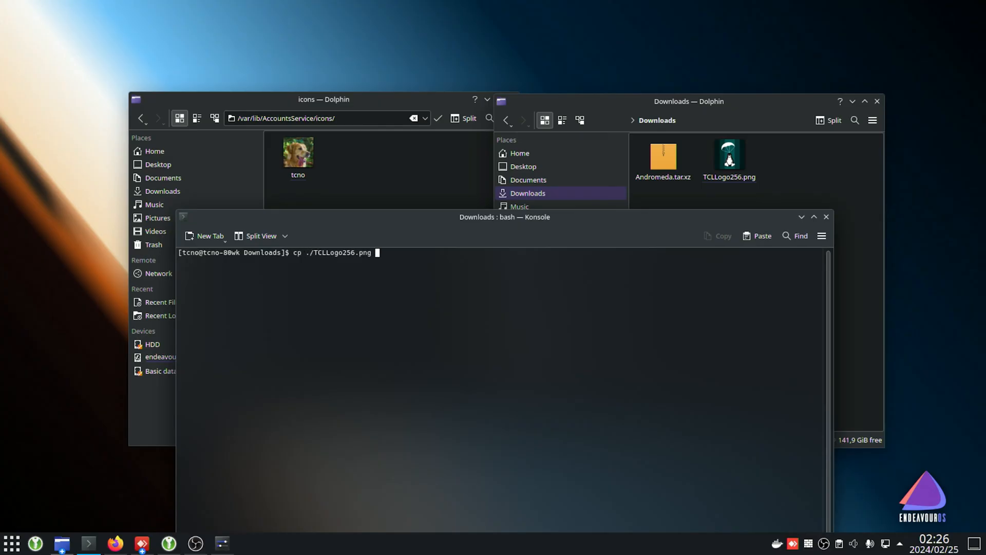
type("/var/l")
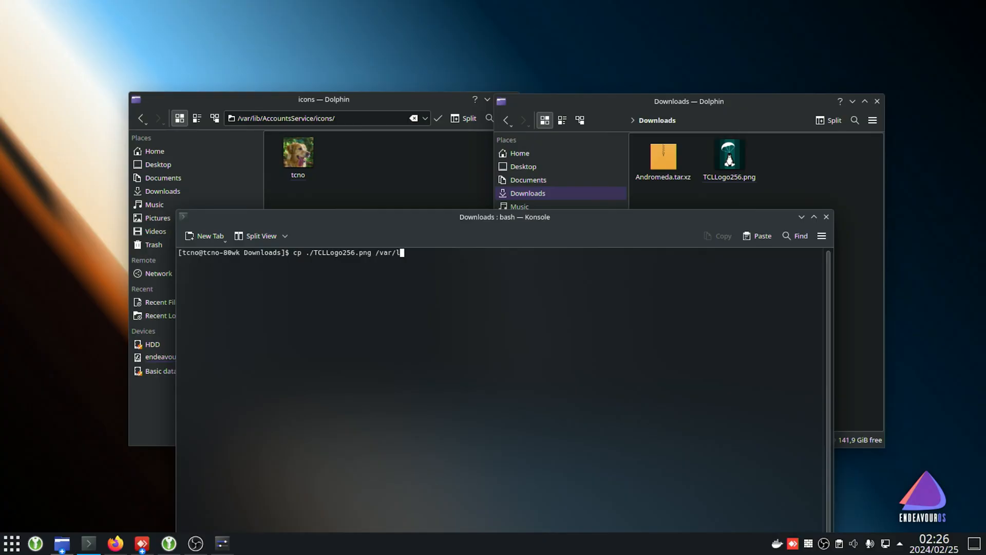
type("ib/AccountsService/i")
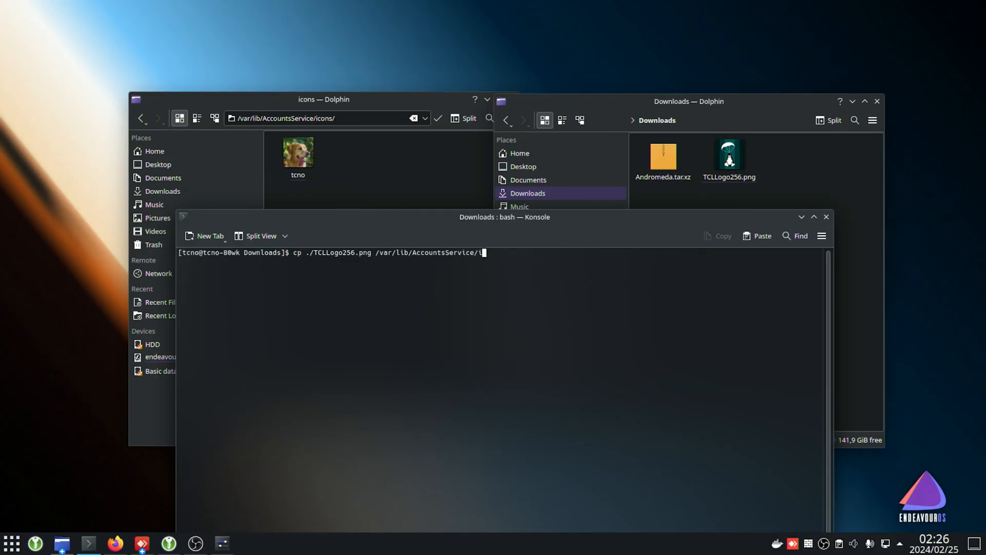
type("cons/tcno")
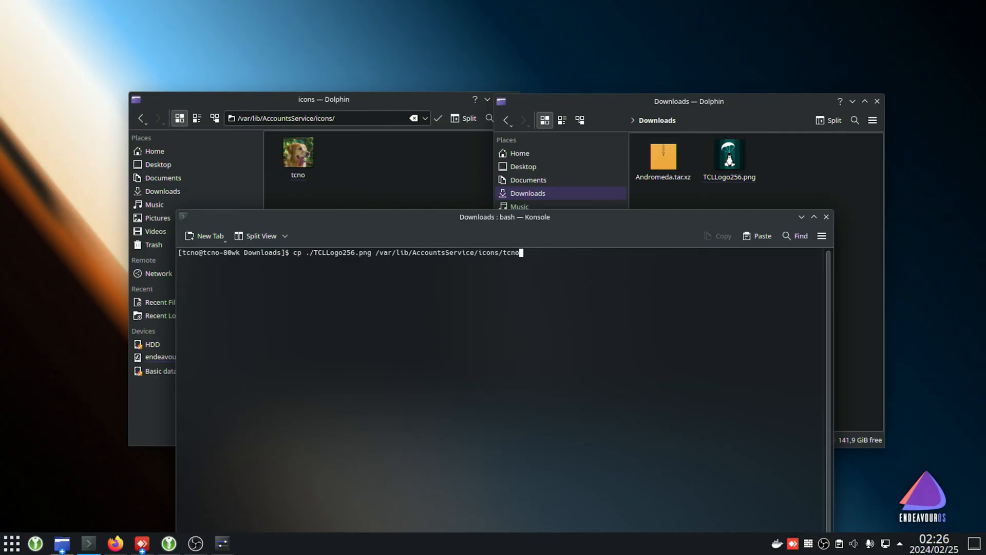
type("sudo")
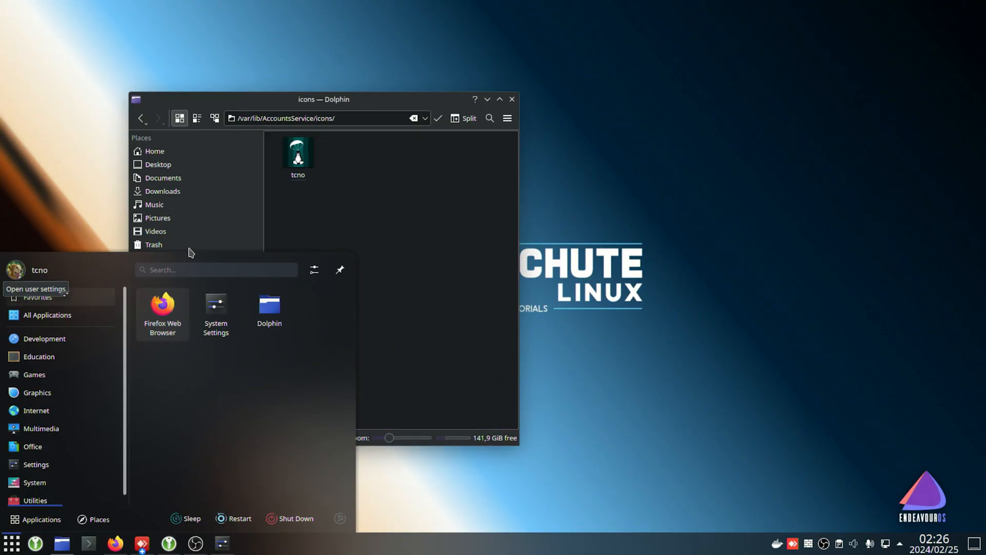
left_click(215, 304)
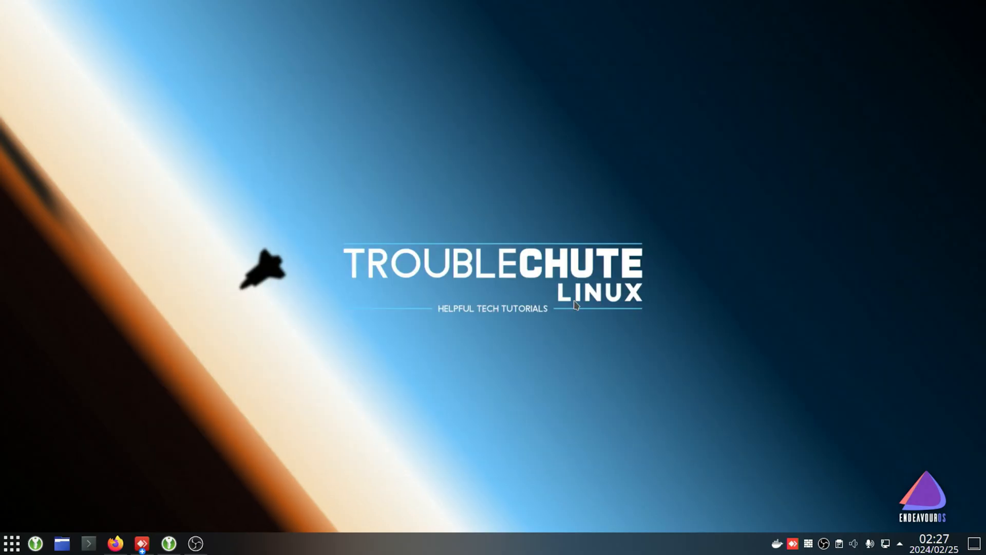
mouse_move(573, 296)
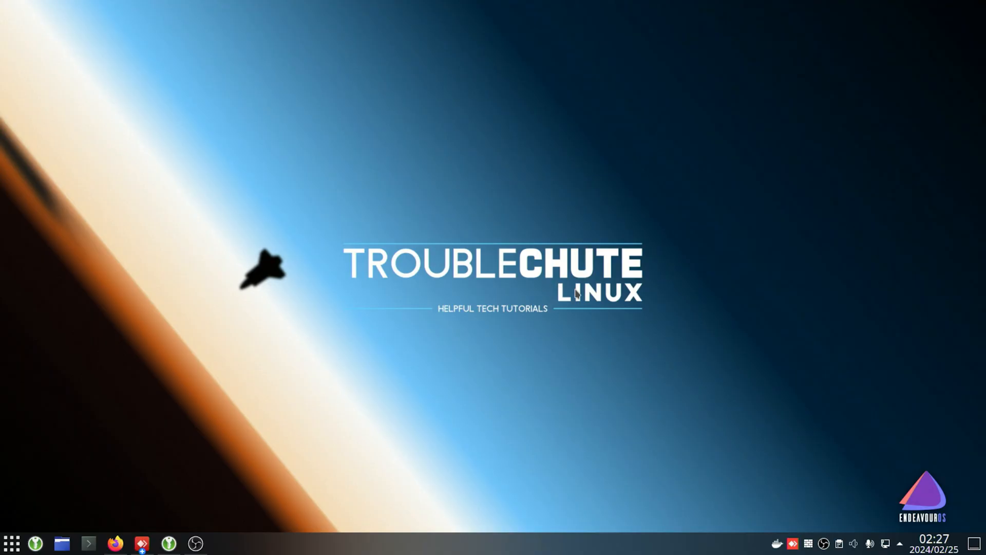
mouse_move(876, 192)
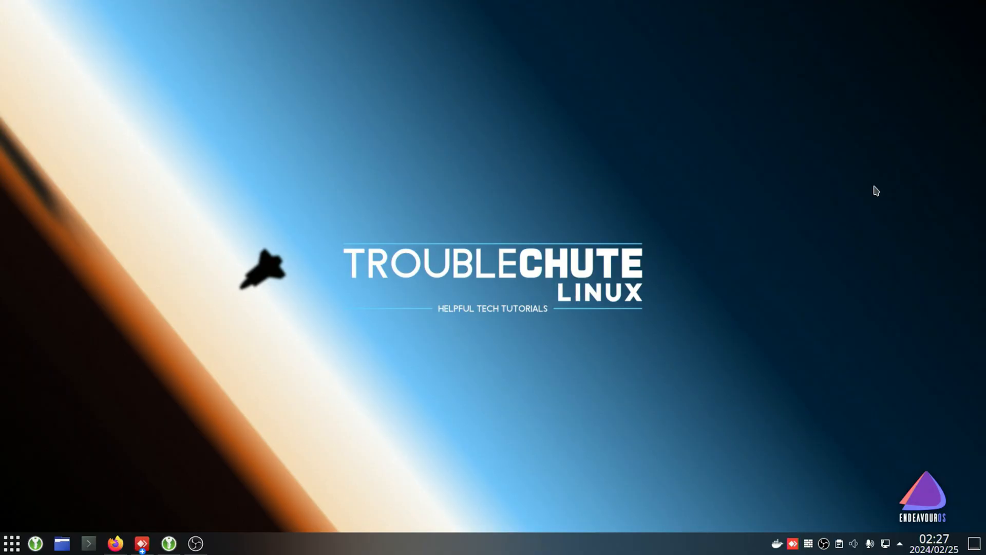